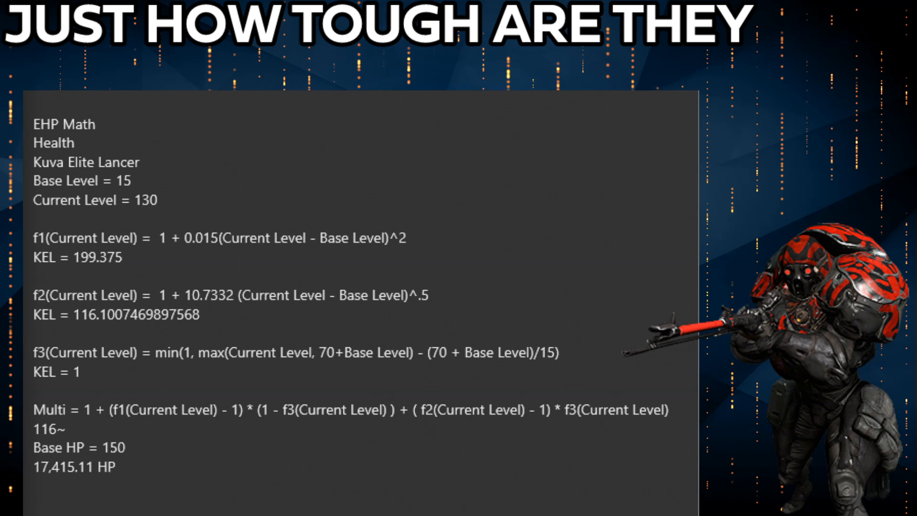
scroll(down, 3)
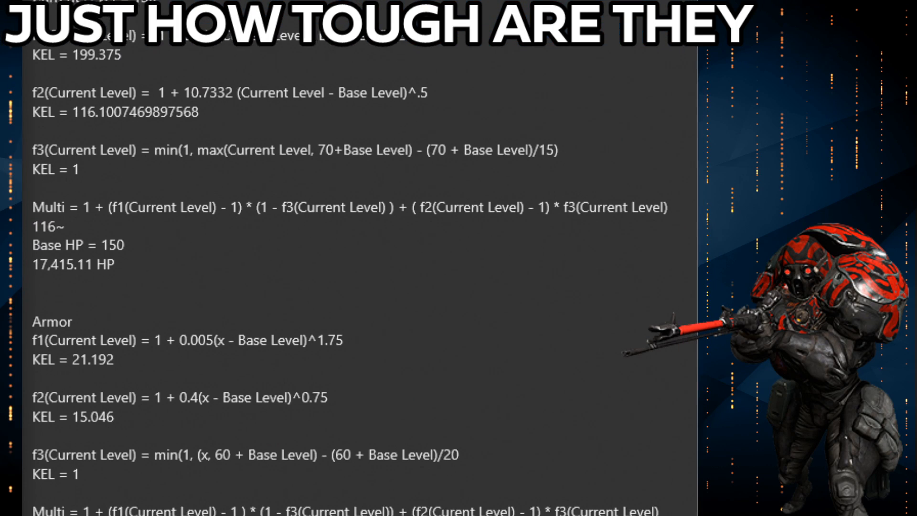
scroll(down, 3)
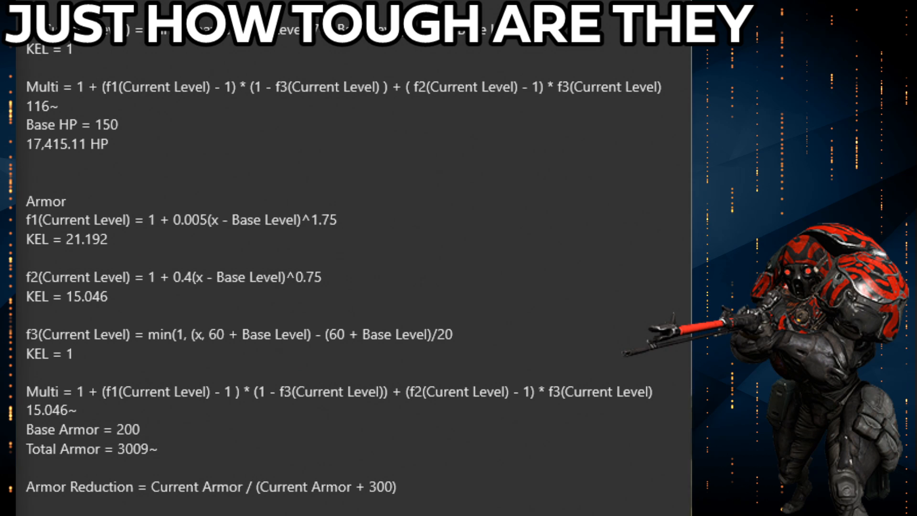
scroll(down, 3)
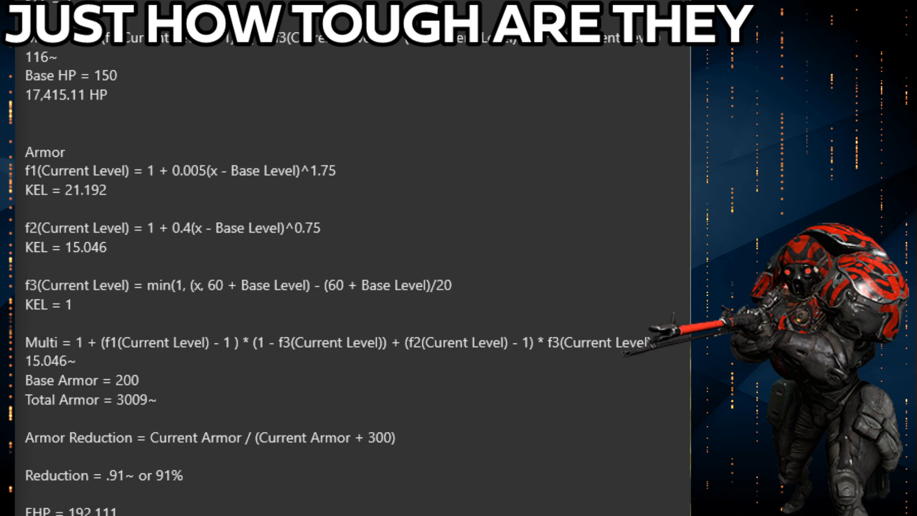
scroll(down, 3)
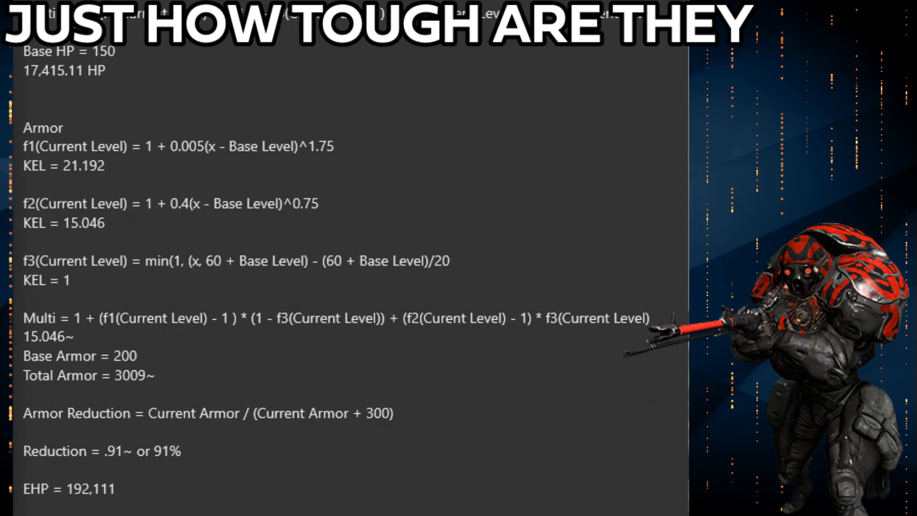
scroll(down, 3)
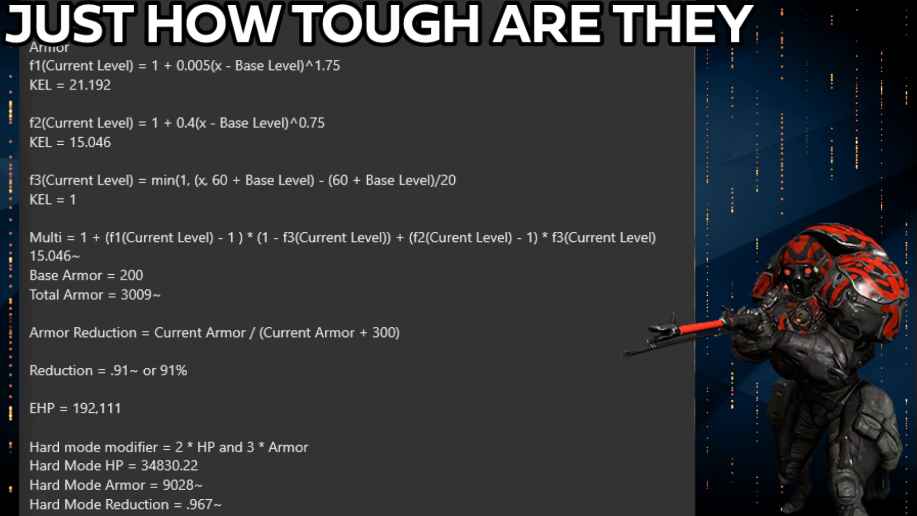
scroll(down, 3)
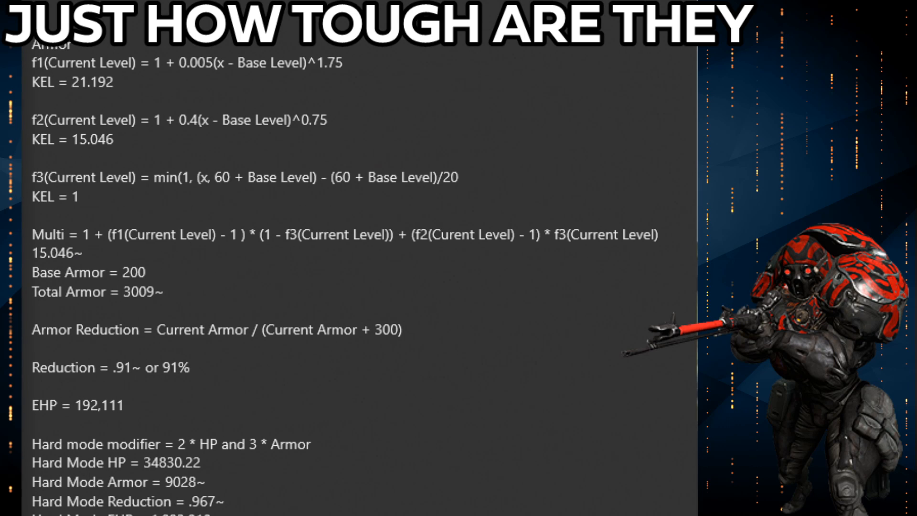
scroll(down, 3)
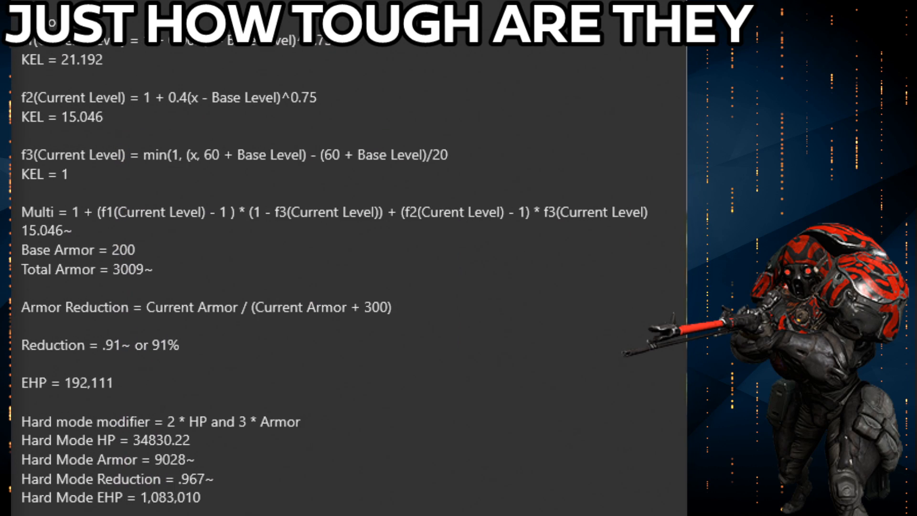